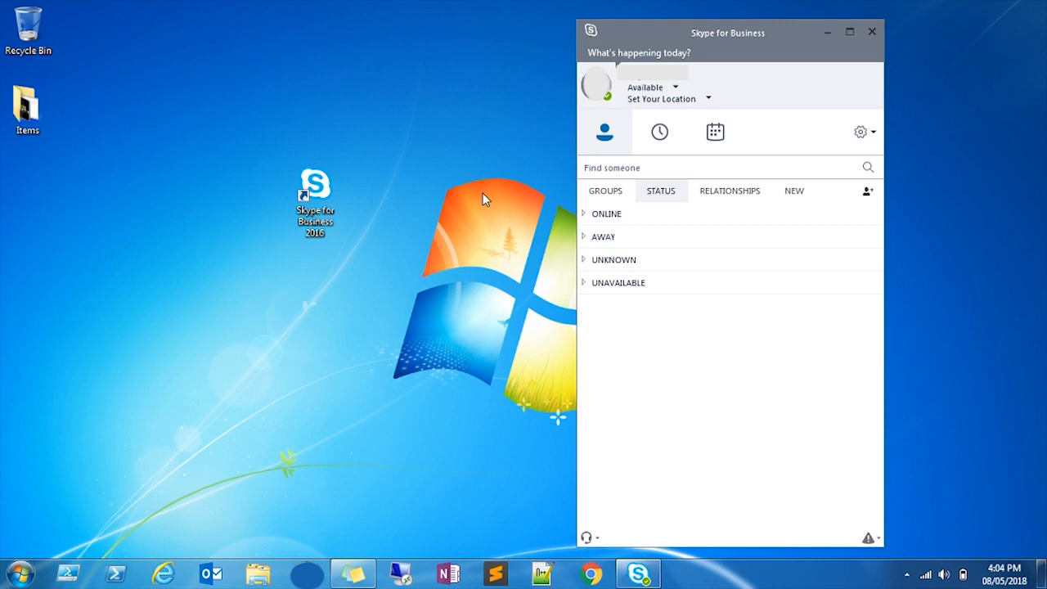
# Check Skype's presence status list, then search the Start Menu for regedit
pyautogui.click(675, 86)
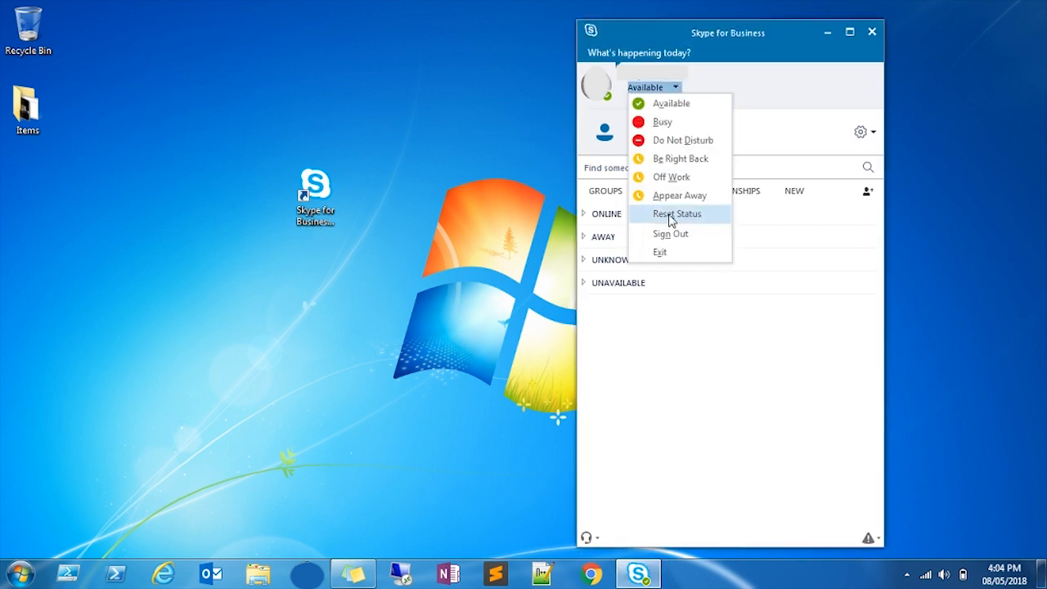
pyautogui.click(677, 213)
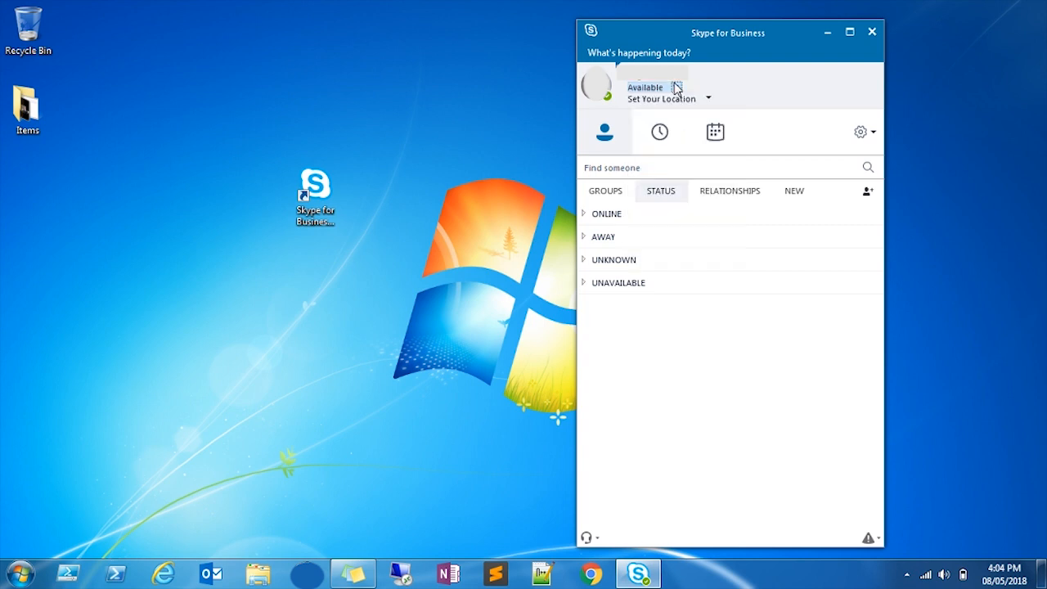
pyautogui.moveTo(524, 301)
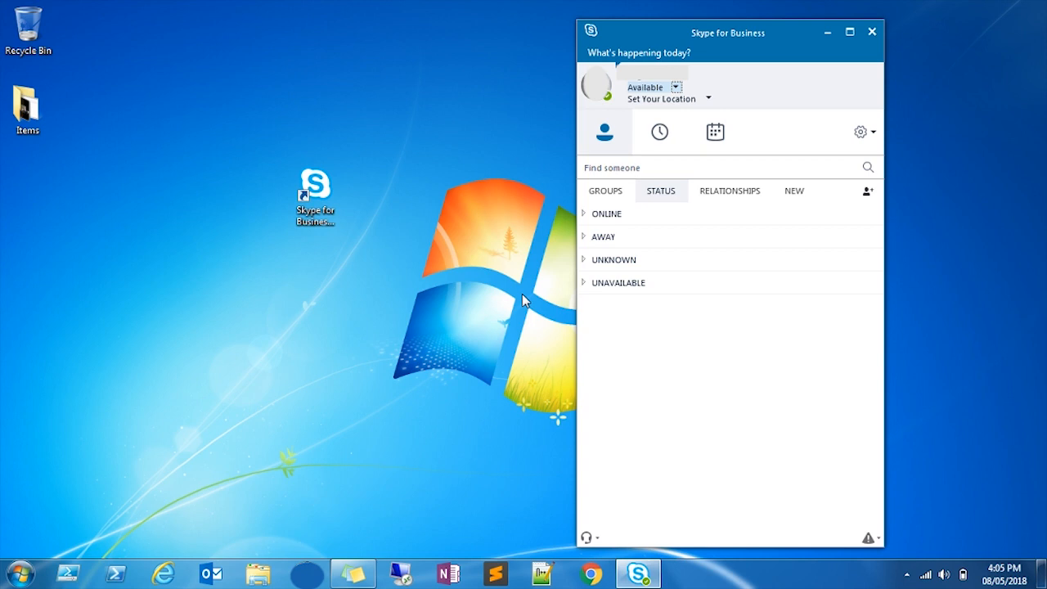
pyautogui.click(23, 572)
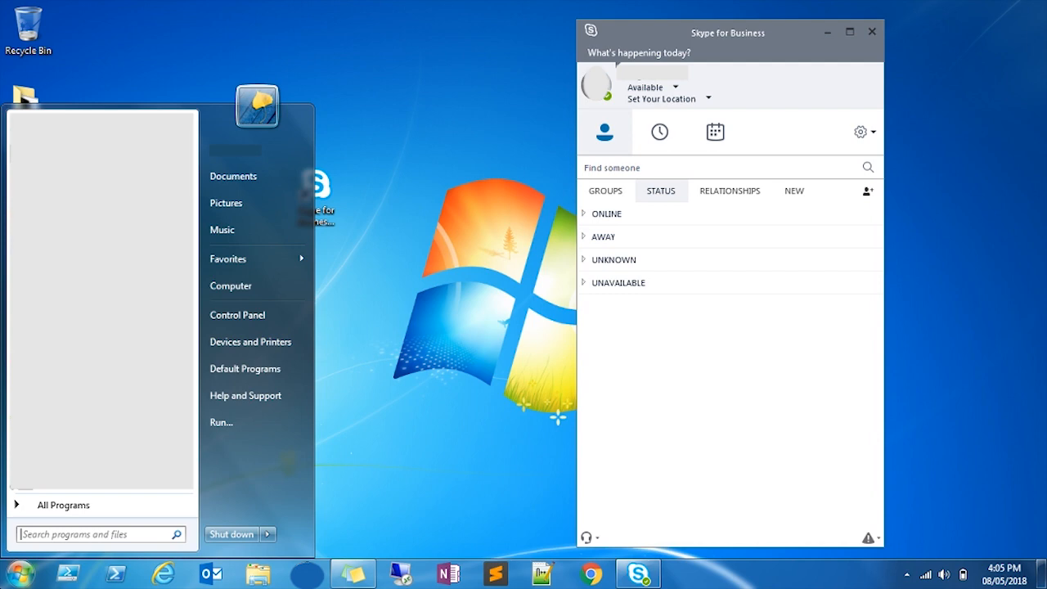
pyautogui.write('regedit')
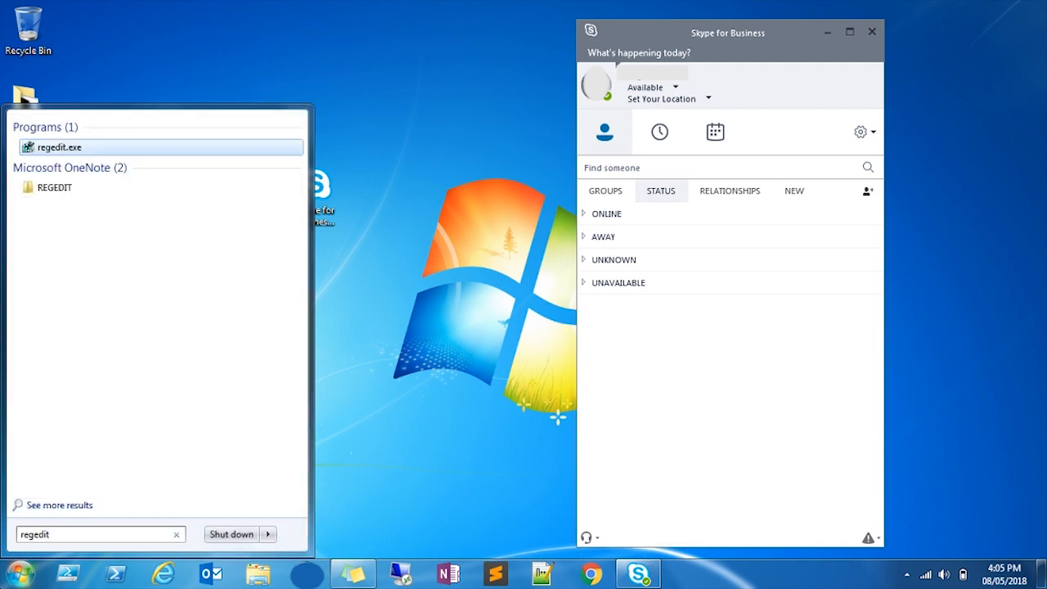
# Launch regedit.exe and navigate to HKLM\SOFTWARE\Policies\Microsoft\office\16.0\Lync
pyautogui.click(262, 352)
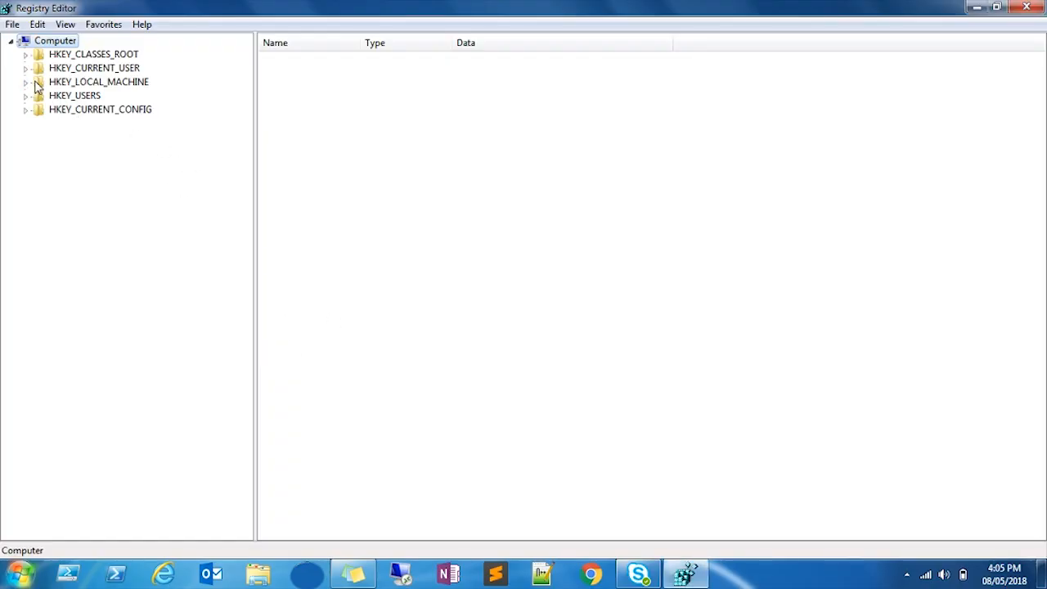
pyautogui.click(26, 81)
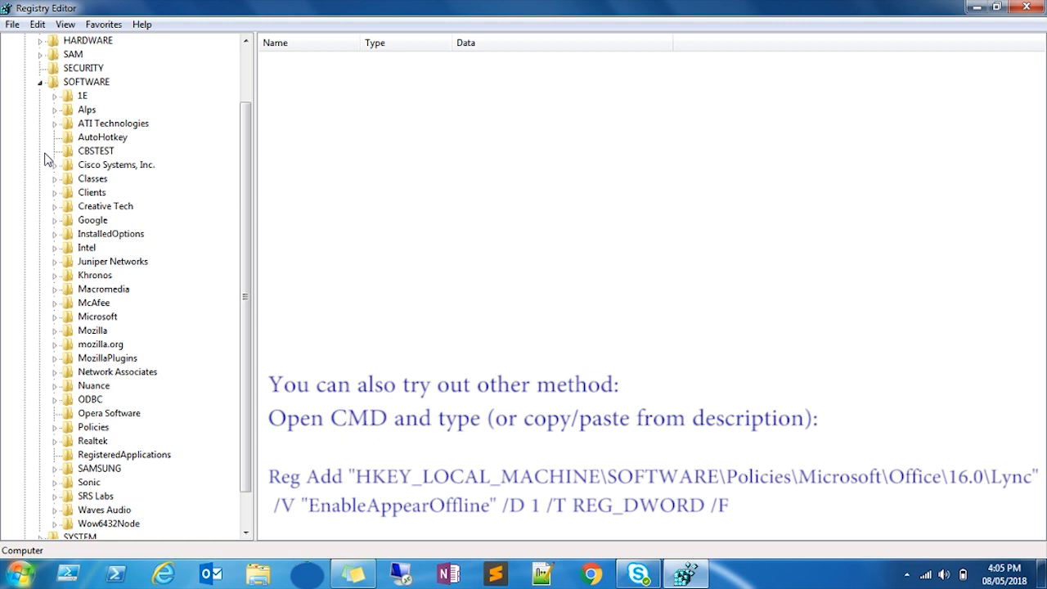
pyautogui.click(54, 386)
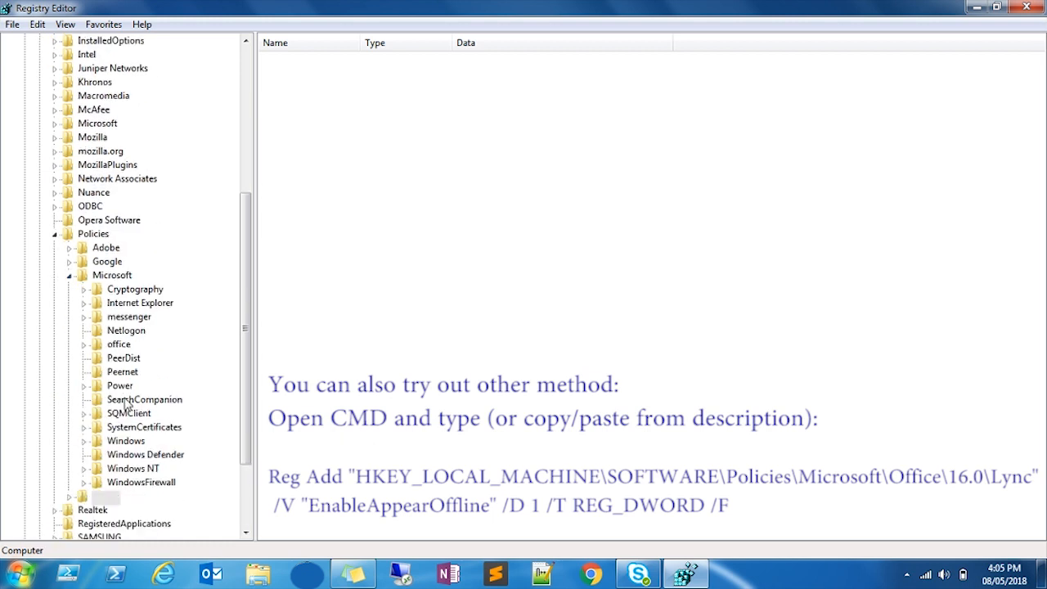
pyautogui.click(84, 343)
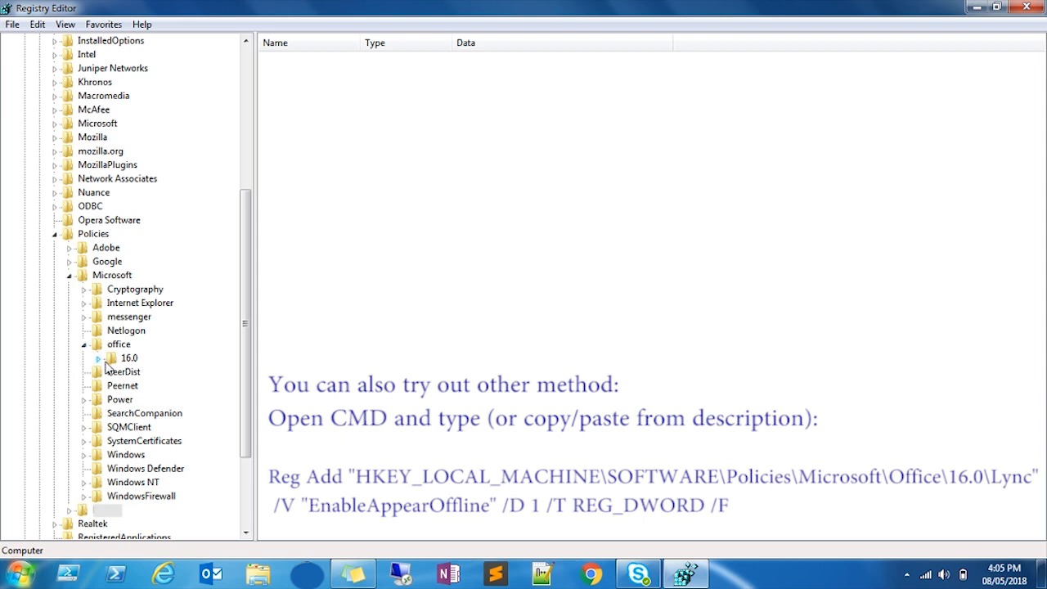
pyautogui.click(98, 357)
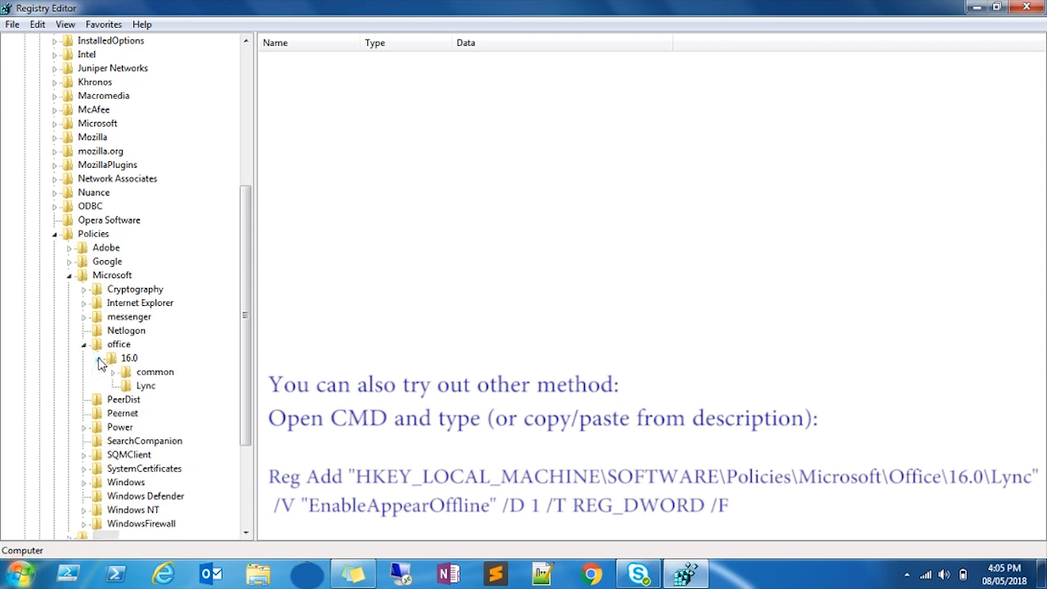
pyautogui.click(145, 385)
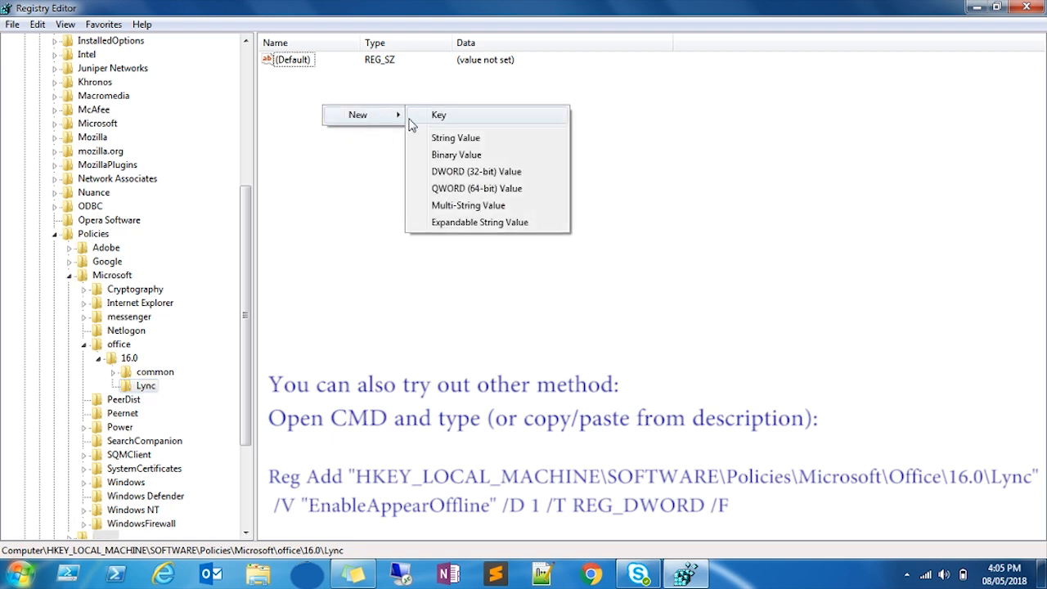
# Create the 32-bit DWORD EnableAppearOffline with data 1, then exit Registry Editor
pyautogui.click(476, 171)
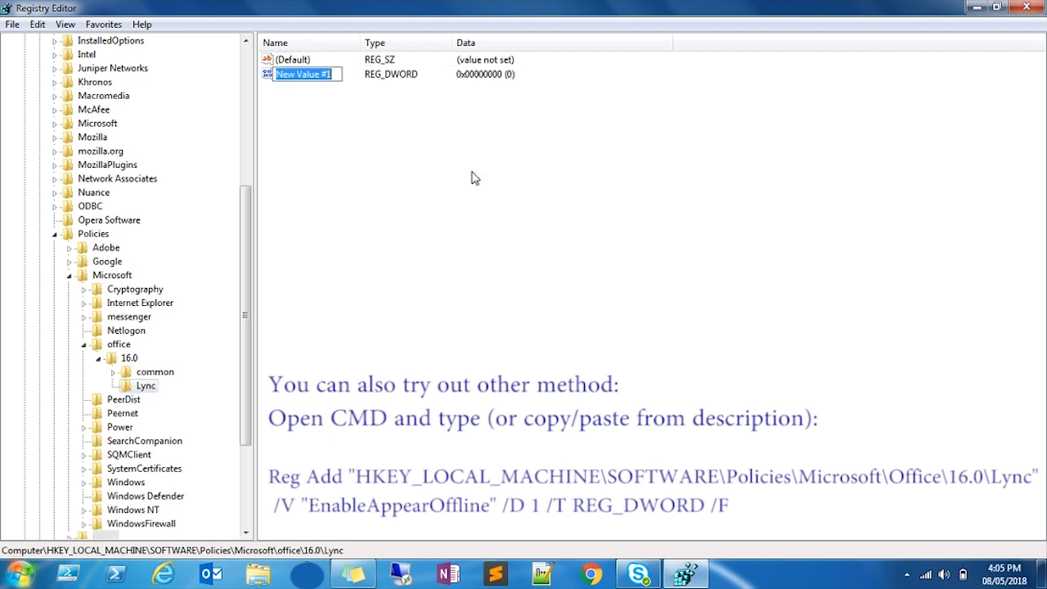
pyautogui.write('EnableAppearOffline')
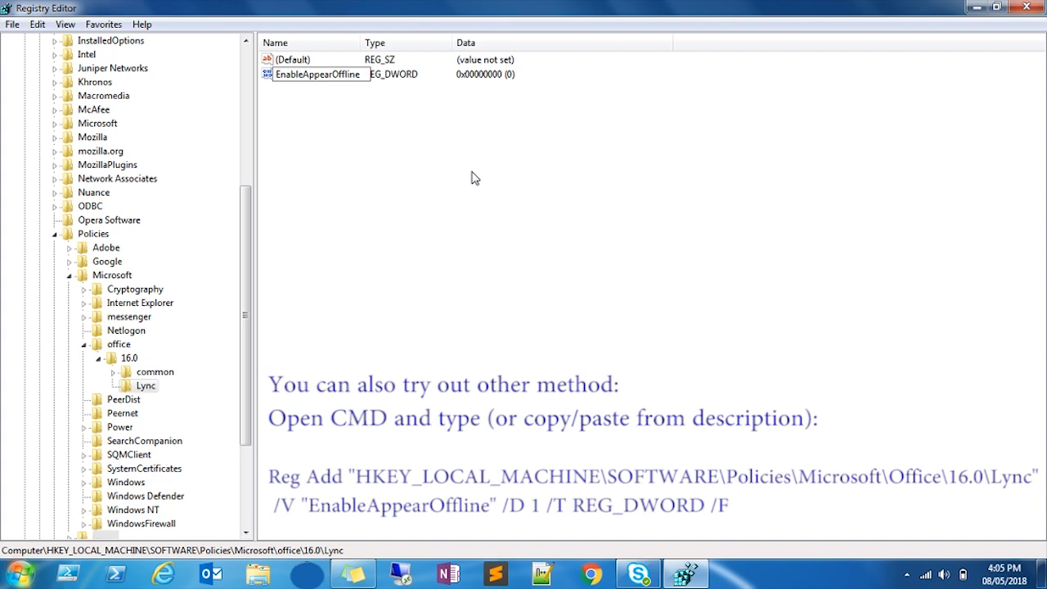
pyautogui.doubleClick(317, 73)
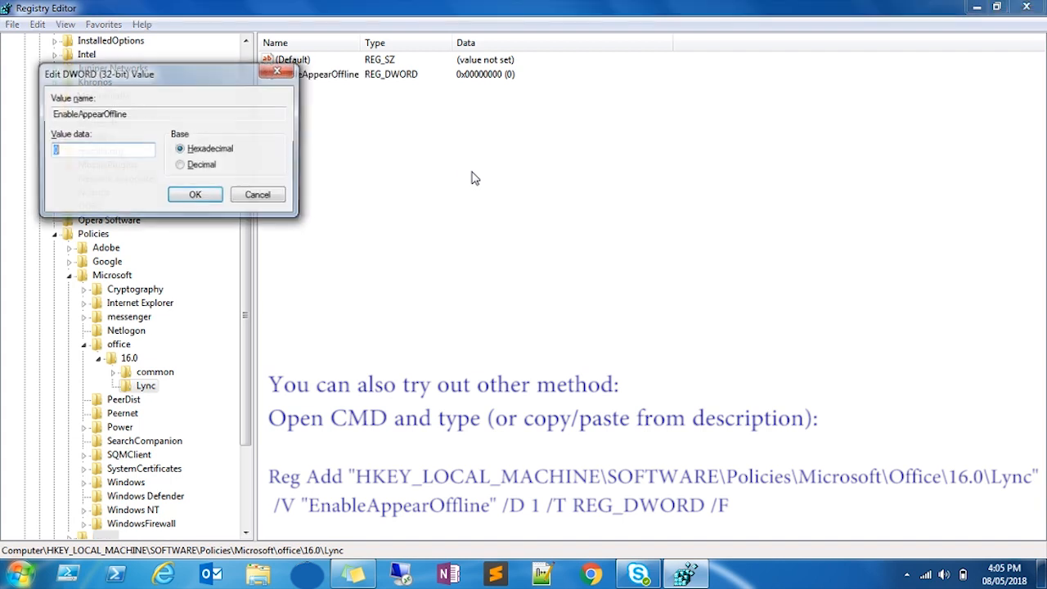
pyautogui.click(195, 193)
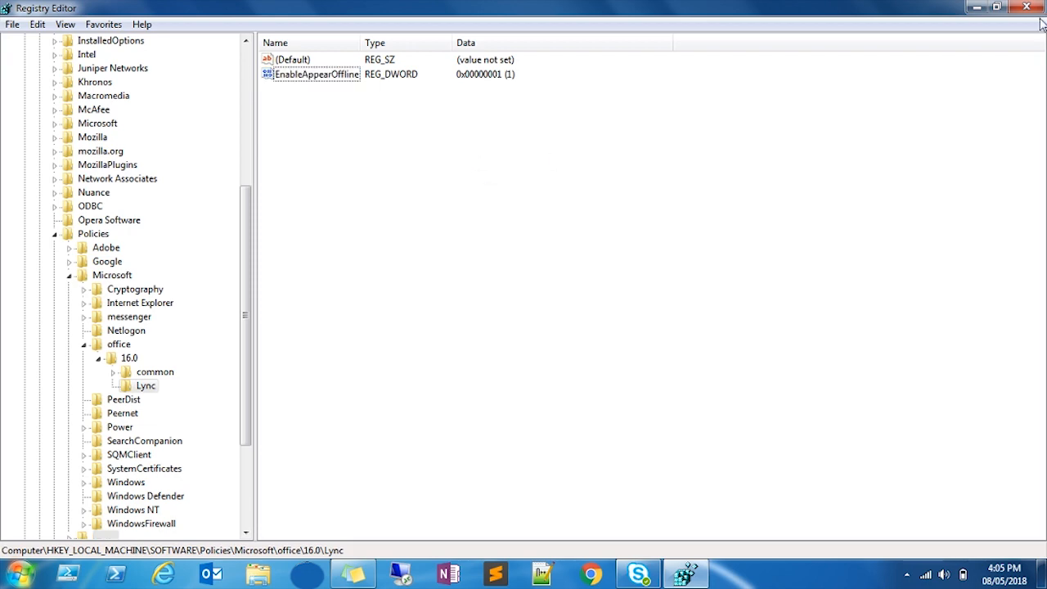
pyautogui.click(1029, 8)
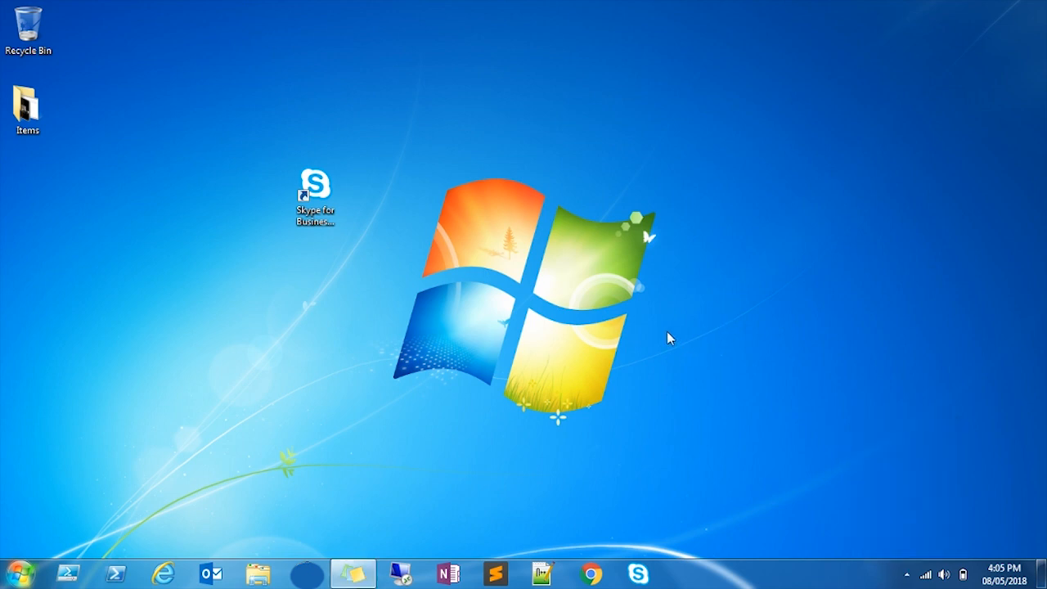
pyautogui.moveTo(447, 251)
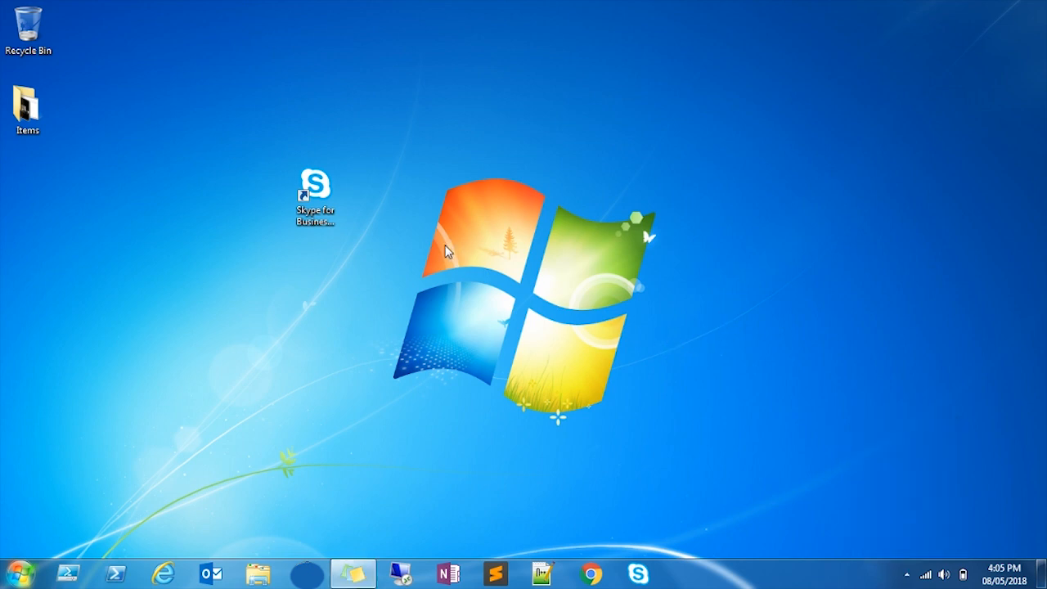
# Relaunch Skype for Business 2016 from its desktop shortcut
pyautogui.click(315, 184)
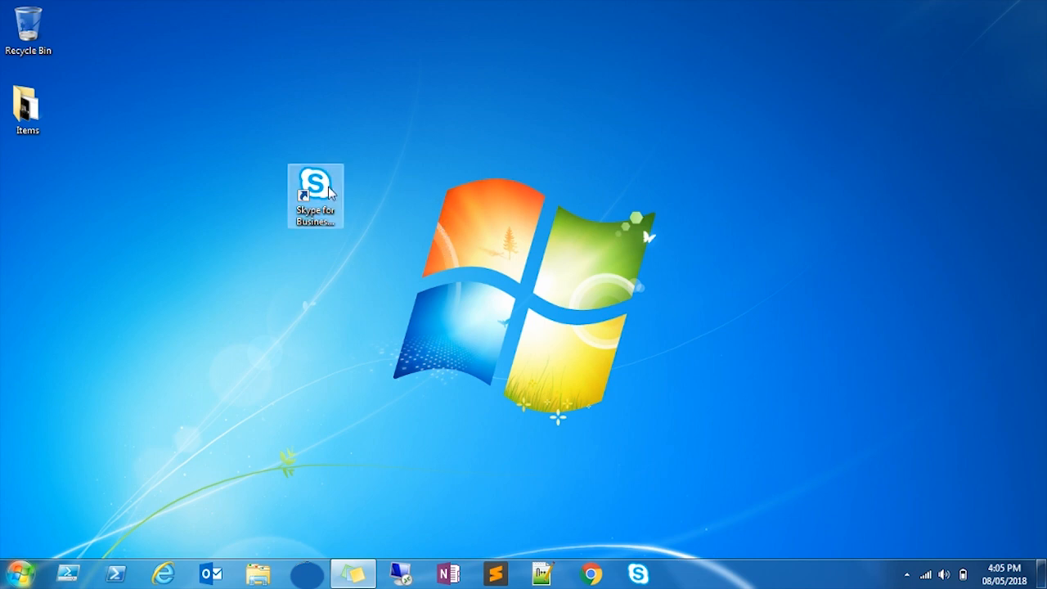
pyautogui.doubleClick(315, 195)
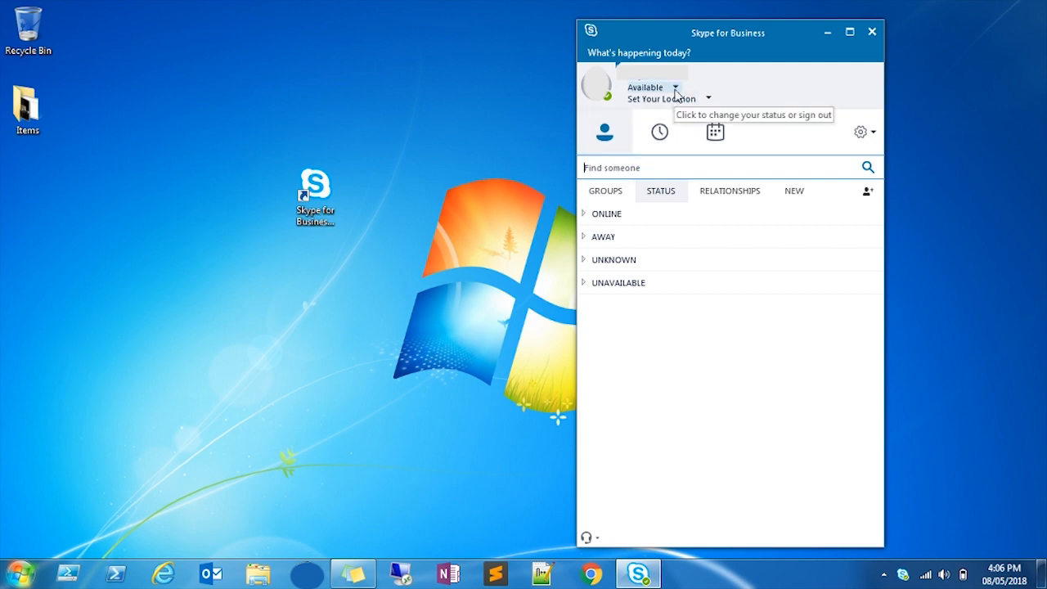
# Open the Available status dropdown to reveal the new Appear Offline option
pyautogui.click(676, 87)
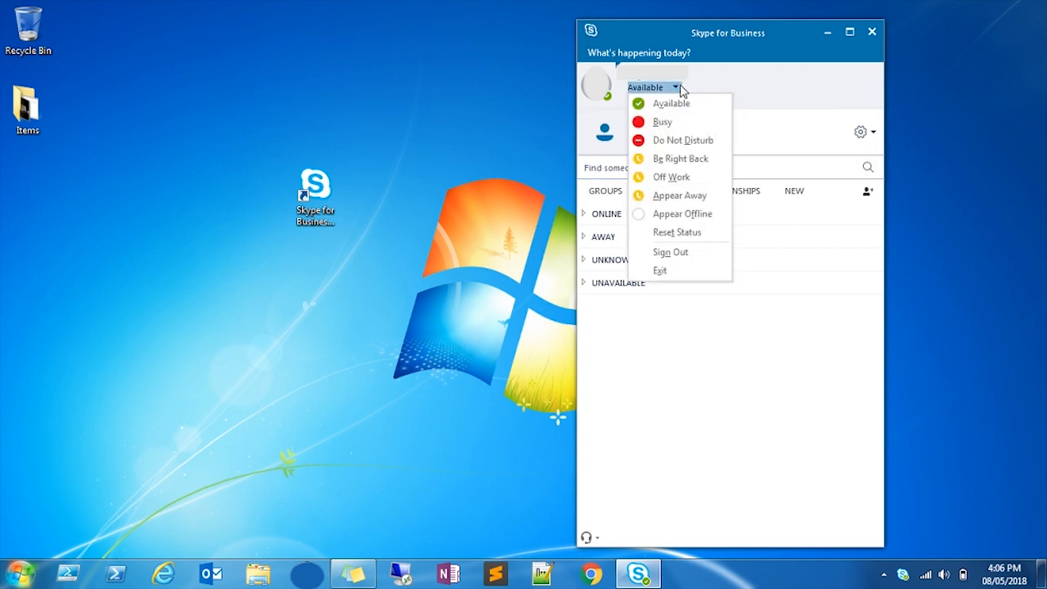
pyautogui.moveTo(678, 213)
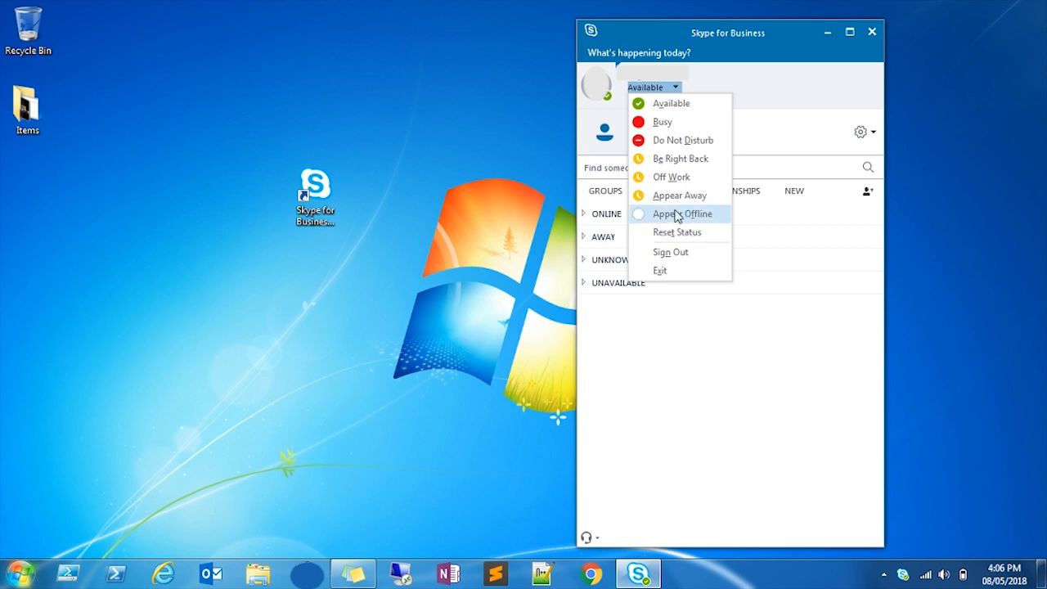
pyautogui.moveTo(683, 224)
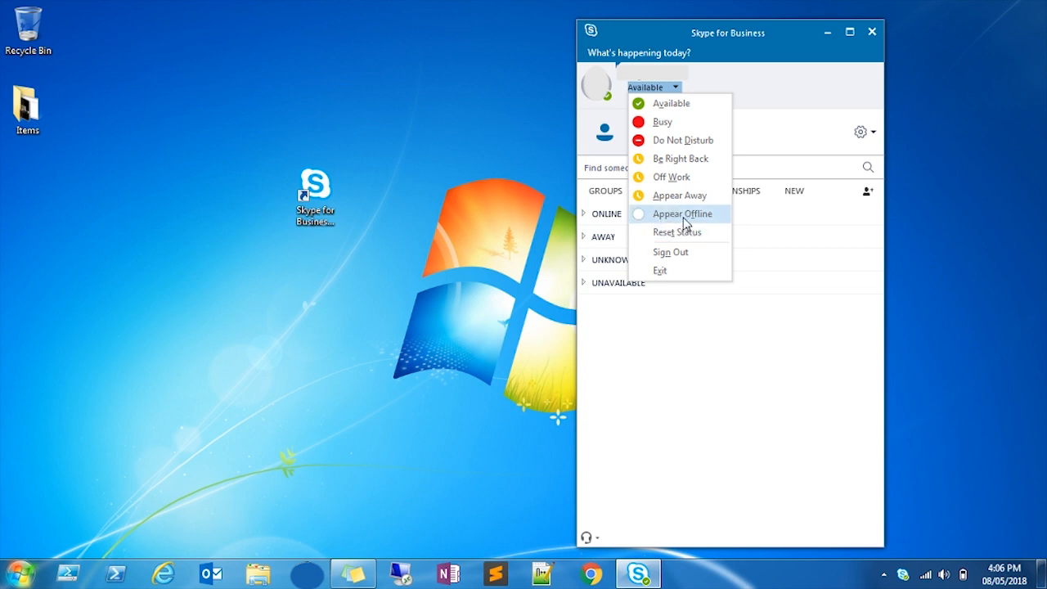